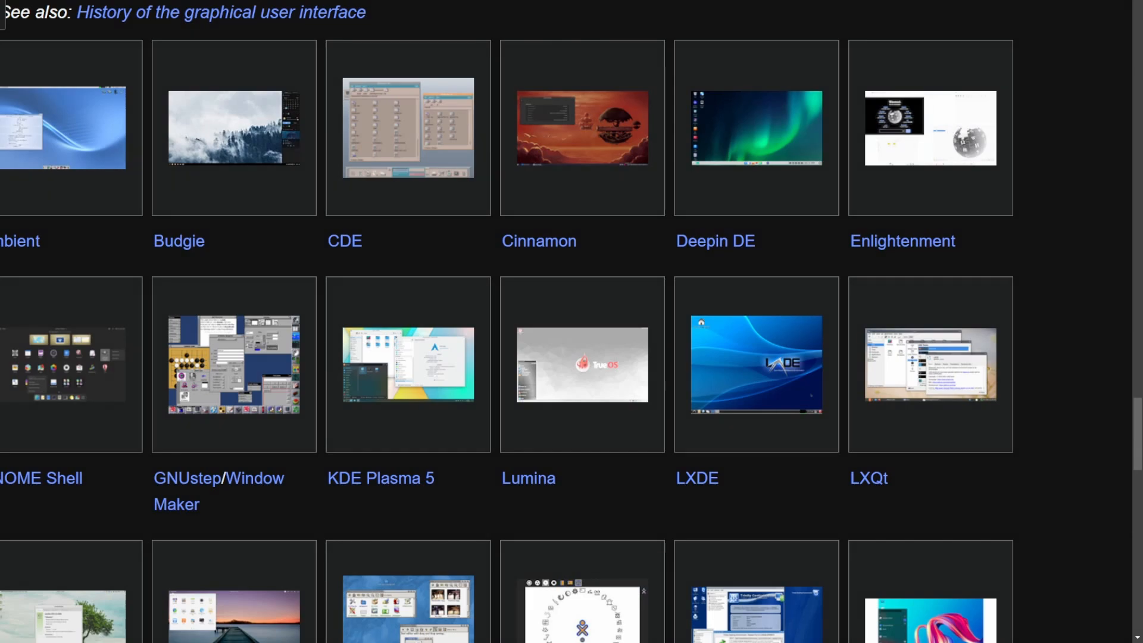
mouse_move(561, 346)
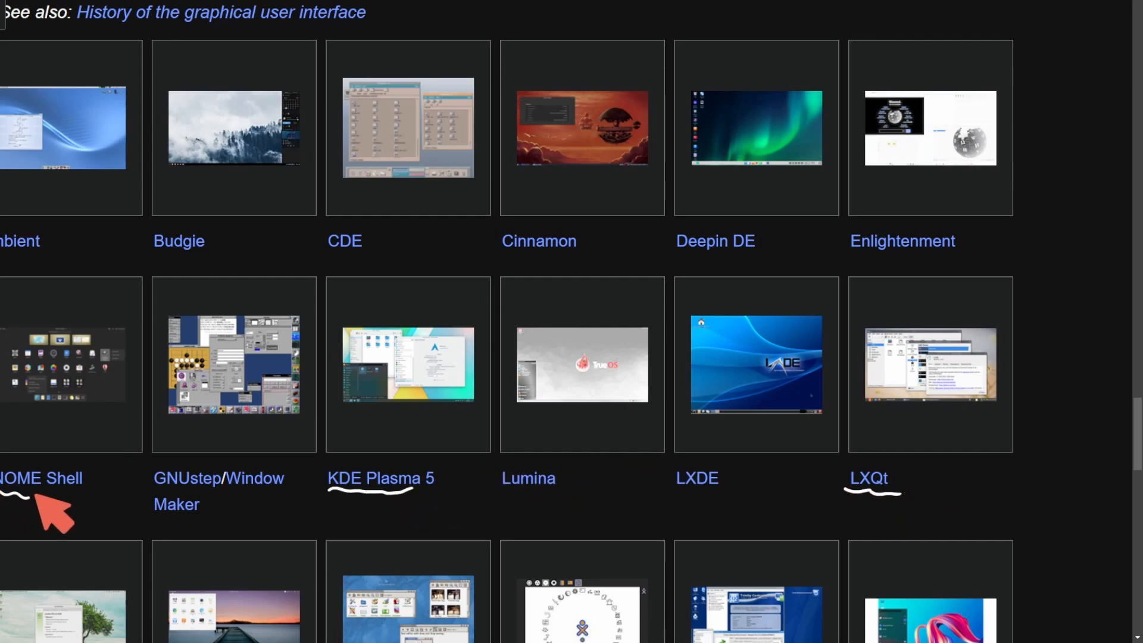
Scroll the Wikipedia desktop environment gallery down to the GNOME Shell and Xfce thumbnails and back.
scroll(down, 3)
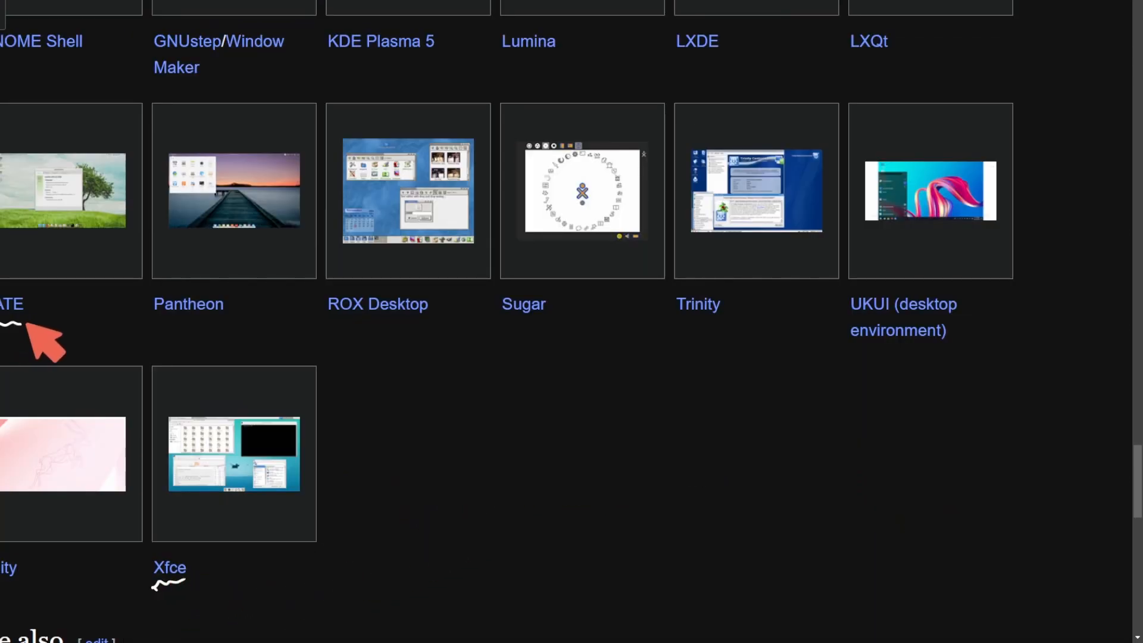
mouse_move(931, 529)
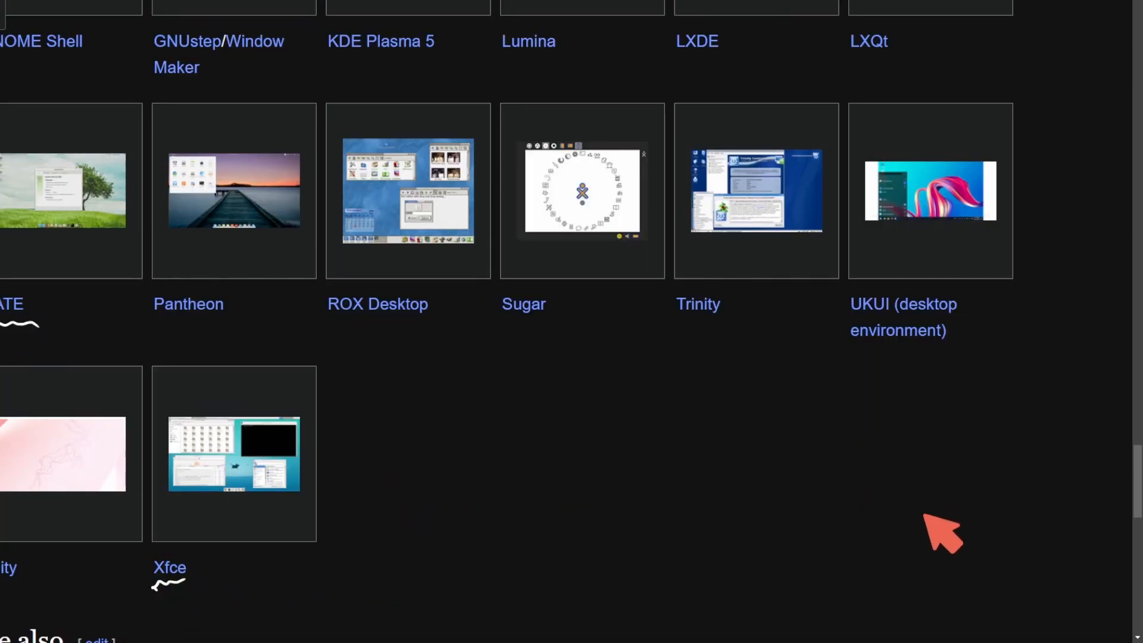
scroll(up, 3)
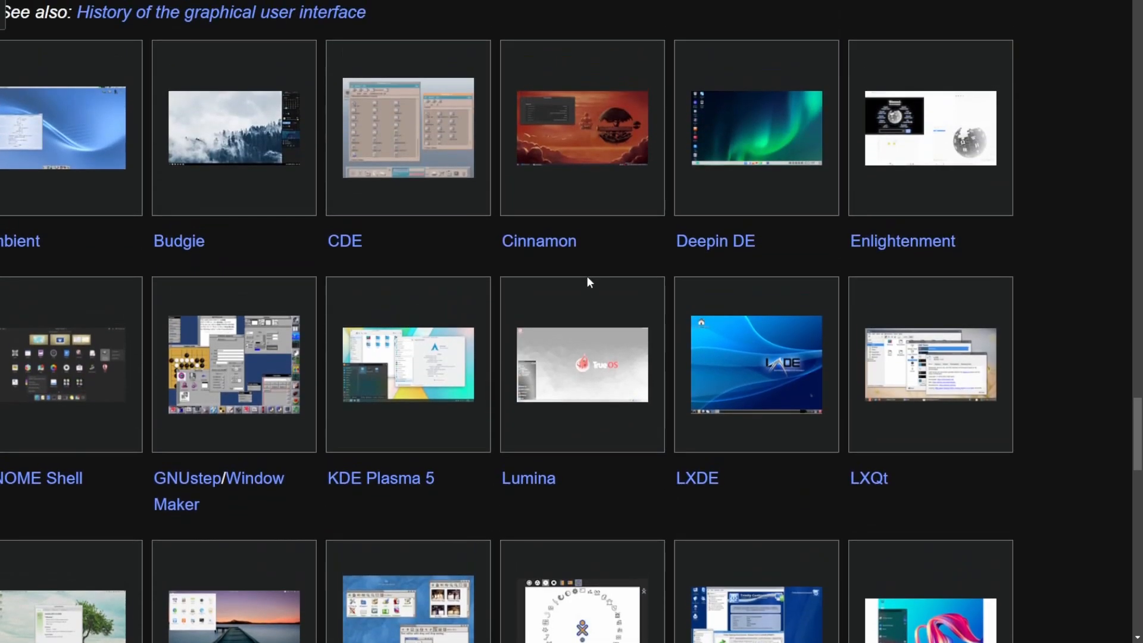
mouse_move(572, 301)
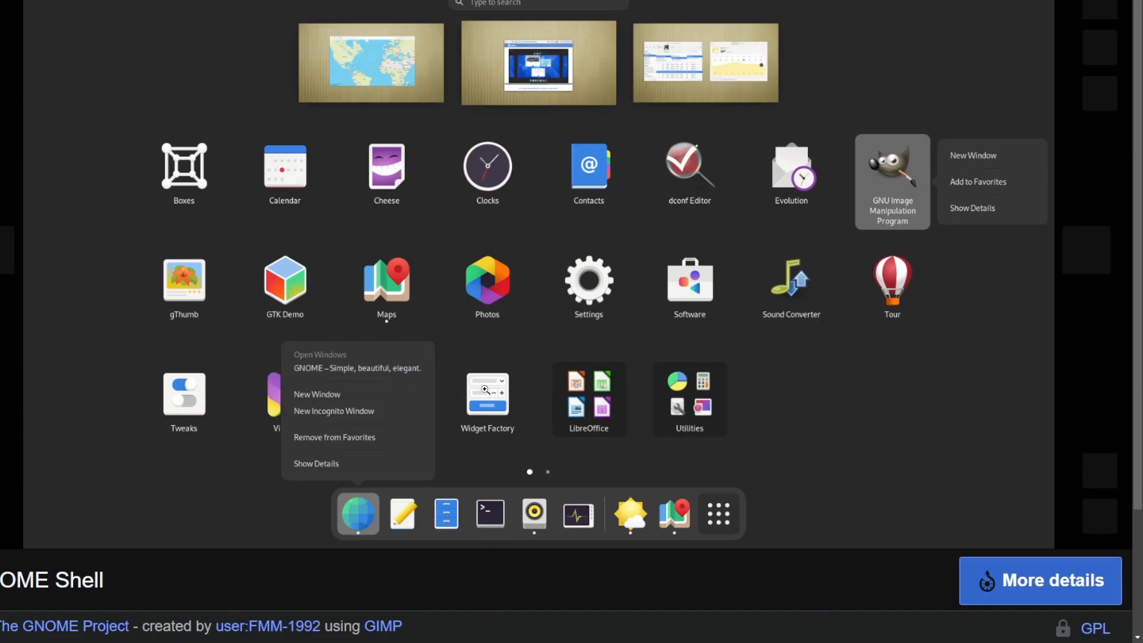
mouse_move(973, 419)
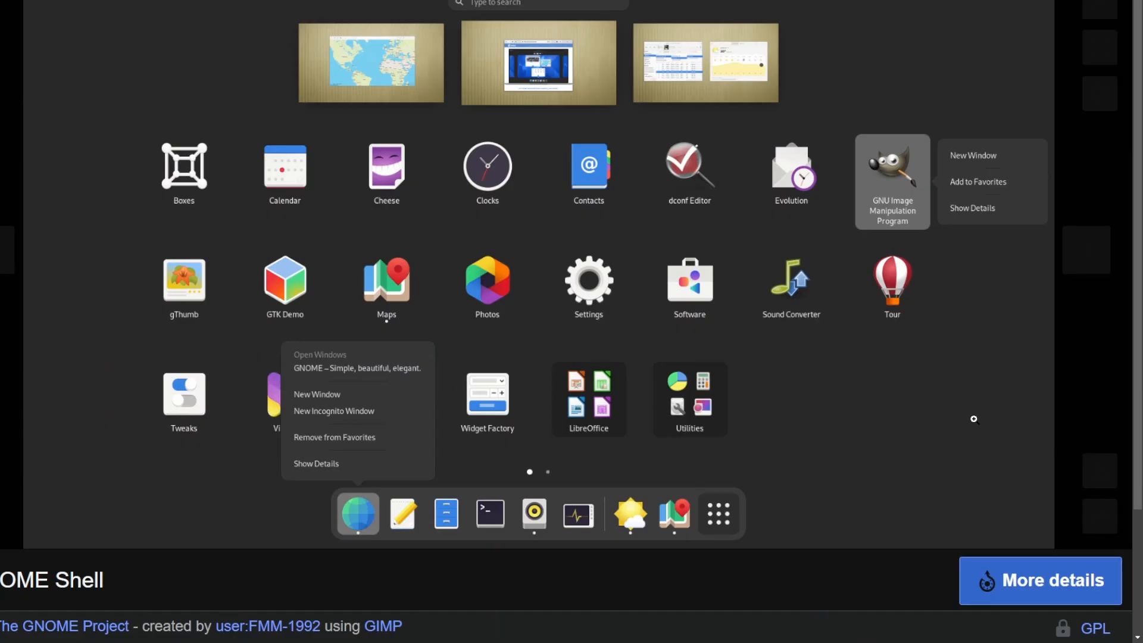
mouse_move(989, 393)
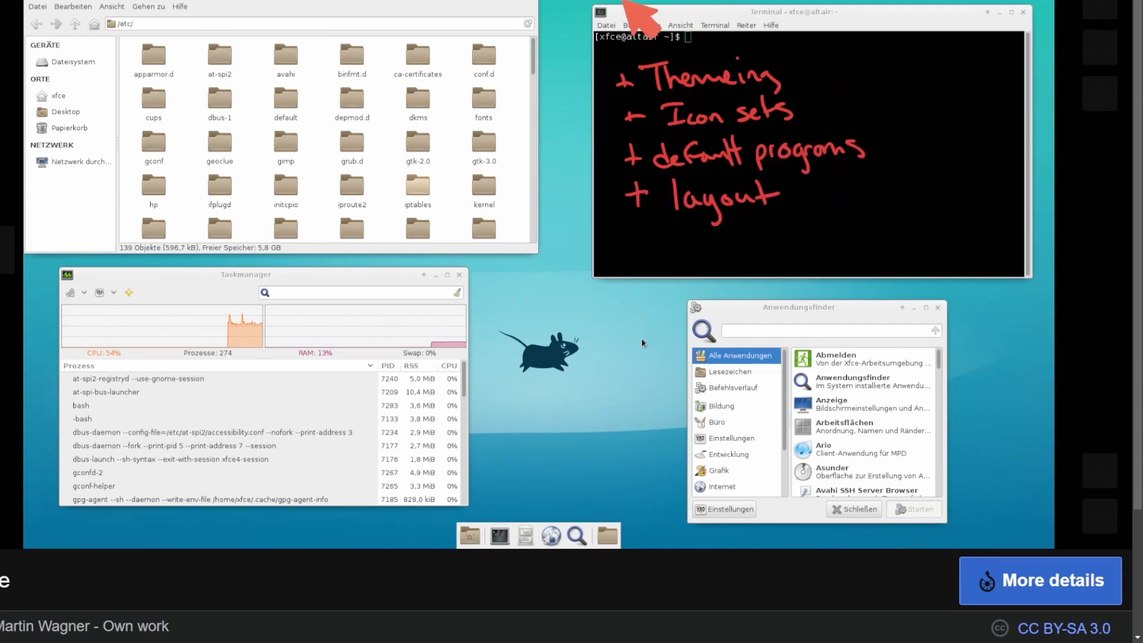
mouse_move(676, 496)
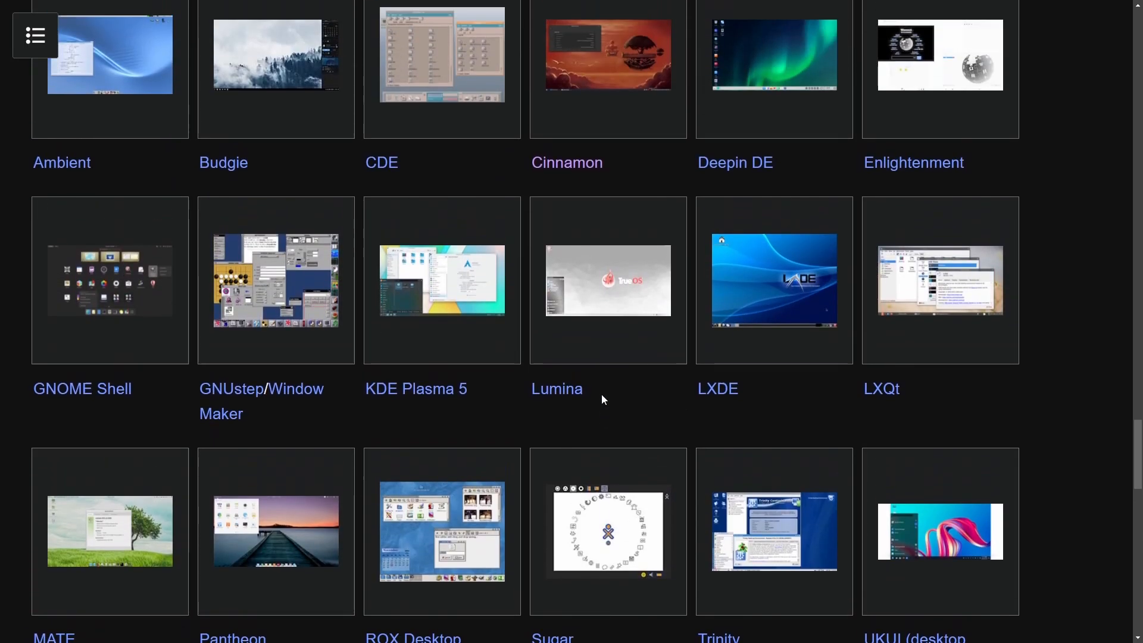
scroll(up, 3)
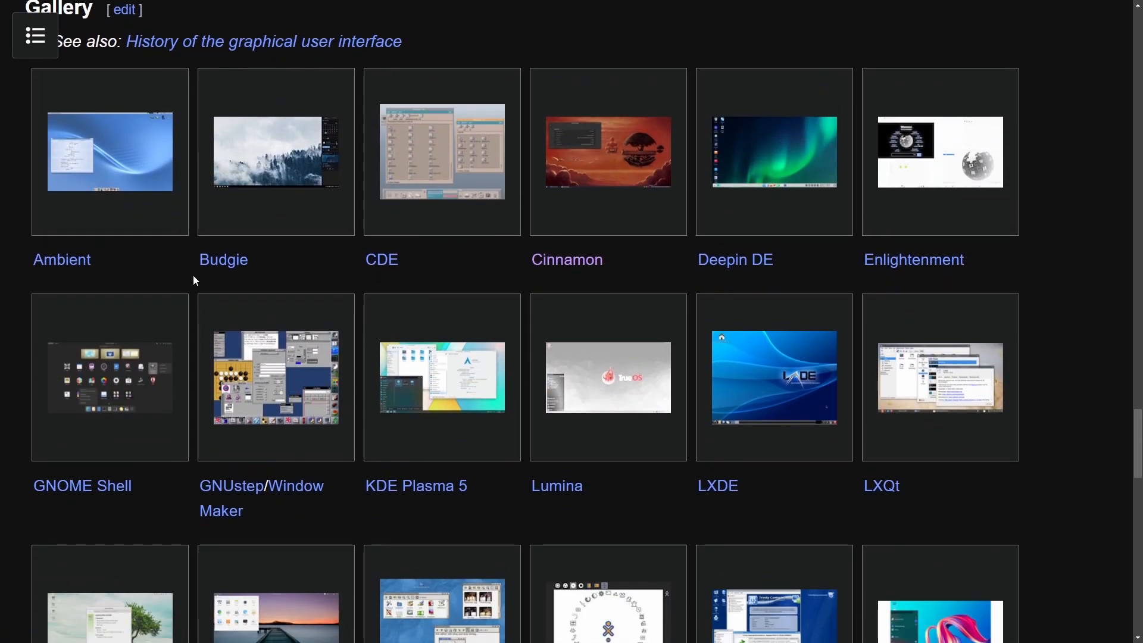
scroll(down, 3)
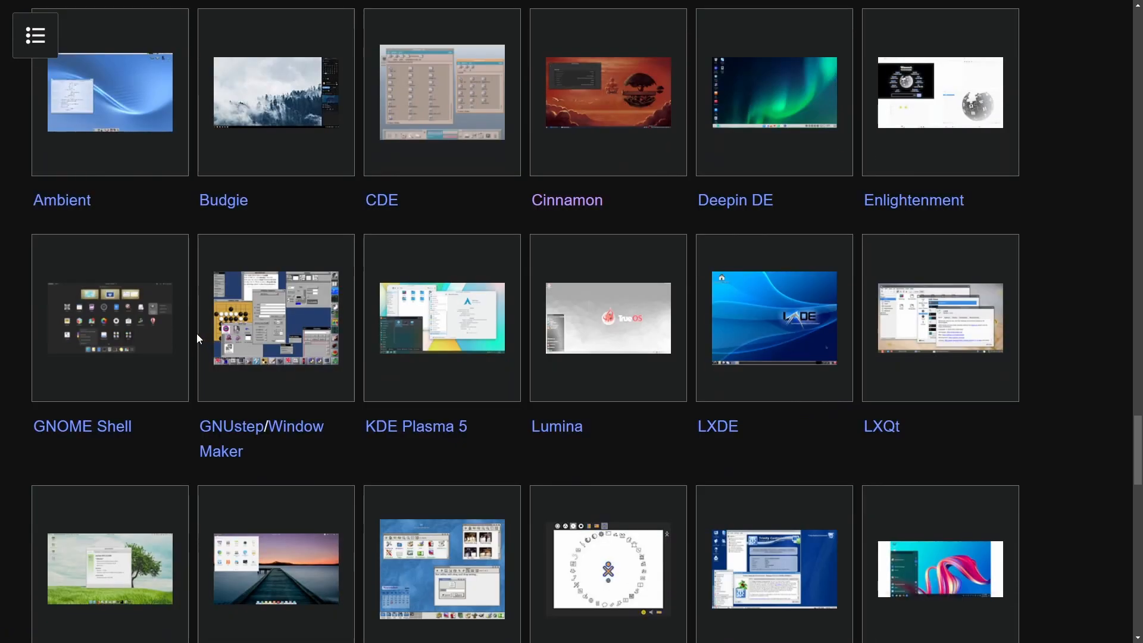
scroll(down, 3)
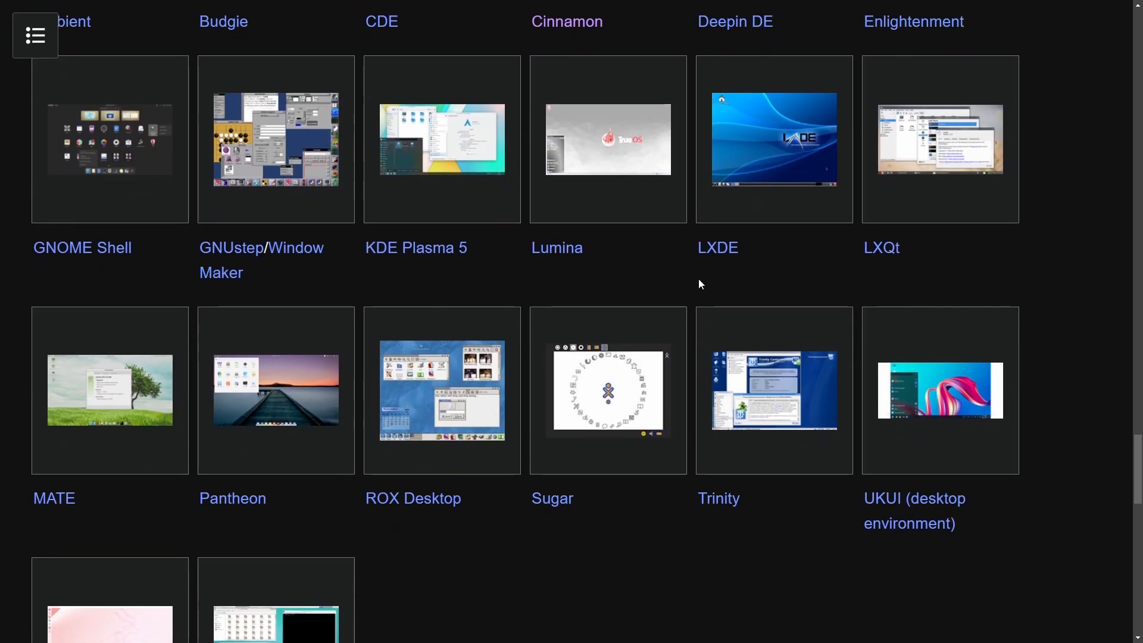
scroll(down, 3)
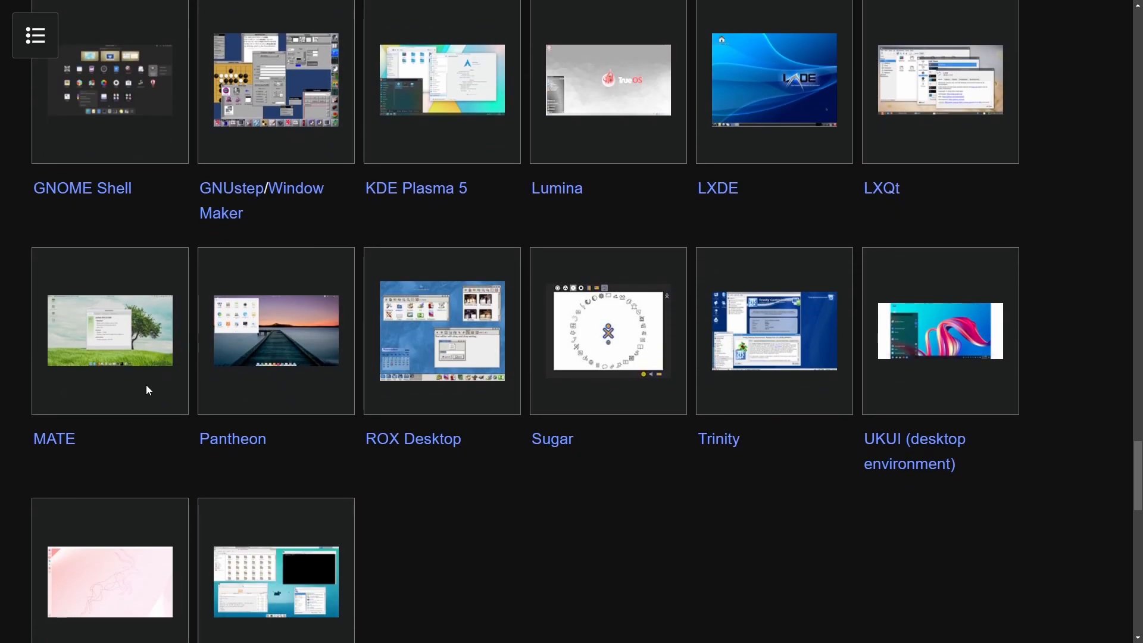
scroll(down, 3)
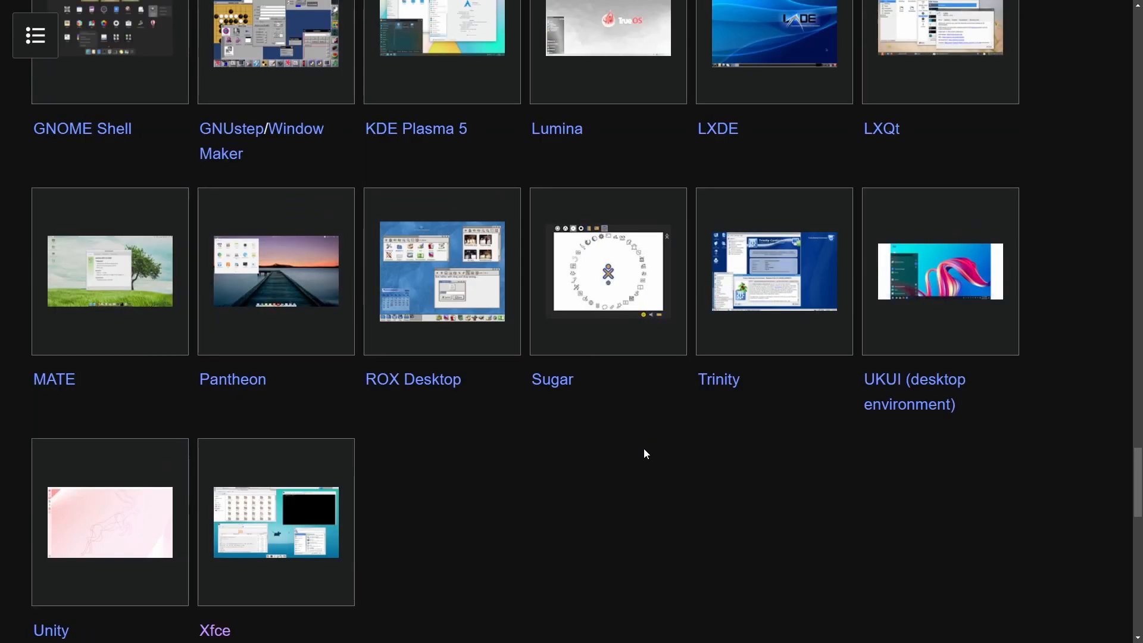
scroll(up, 3)
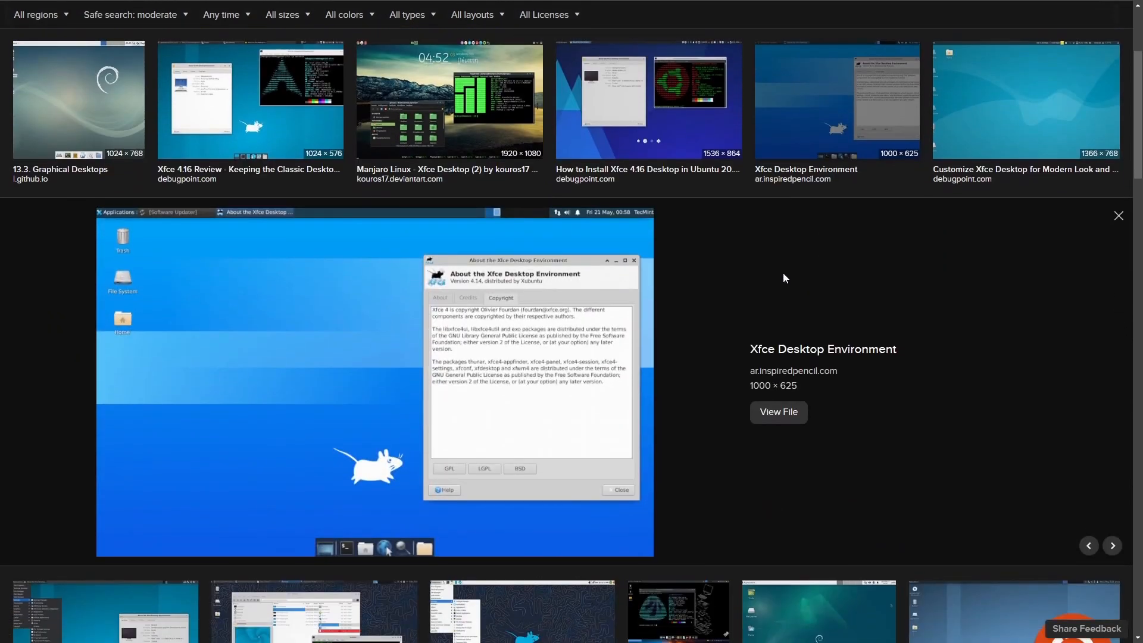
mouse_move(396, 326)
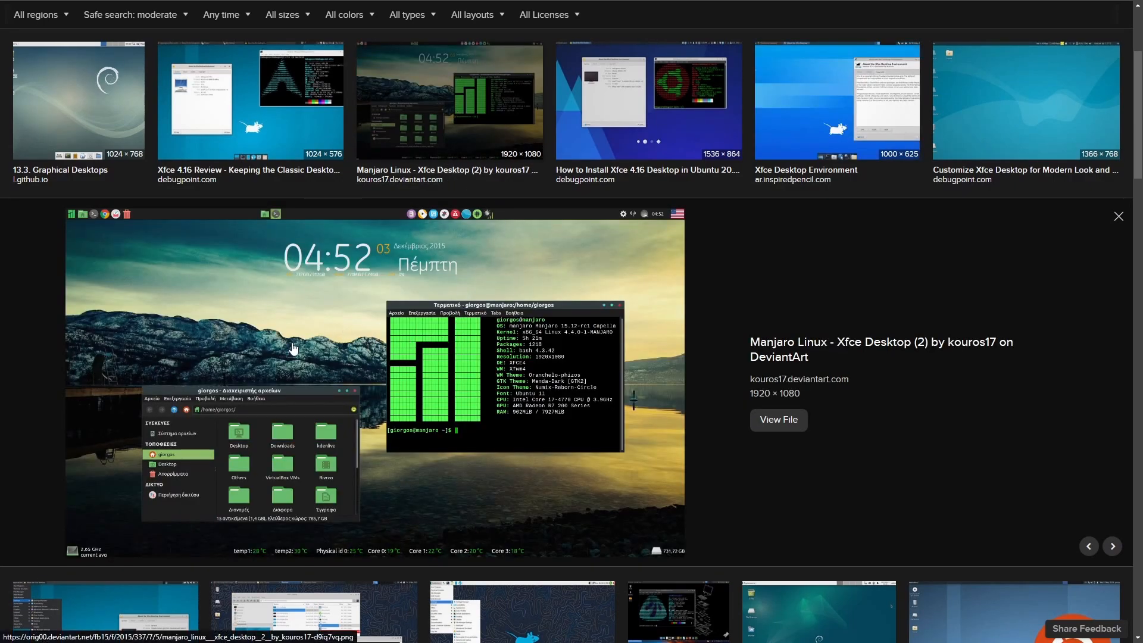
mouse_move(384, 319)
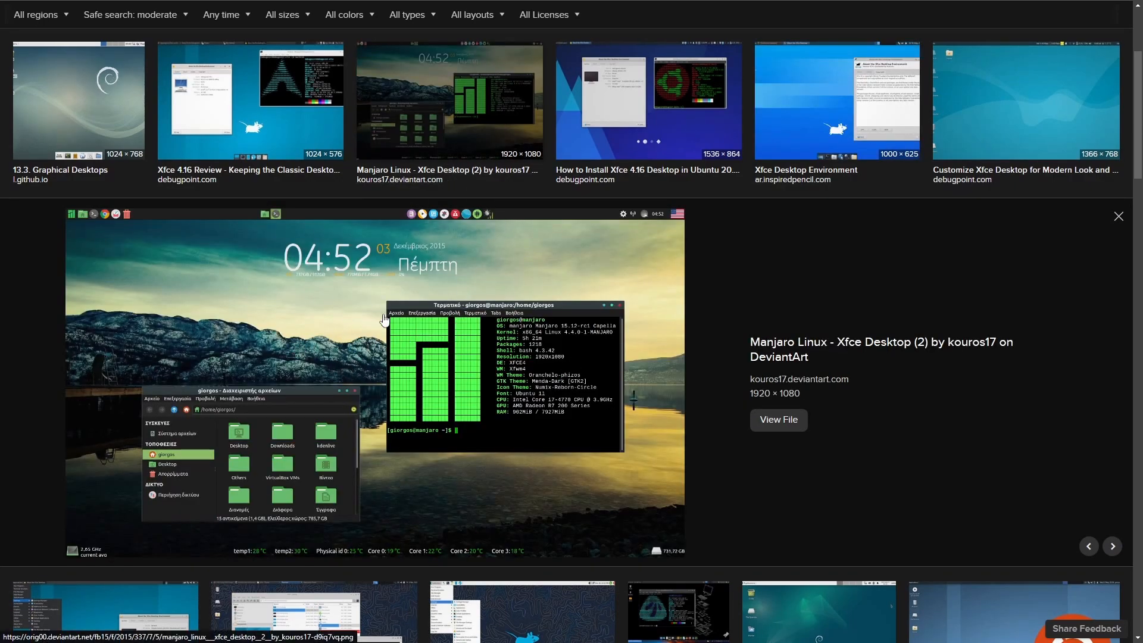
mouse_move(413, 445)
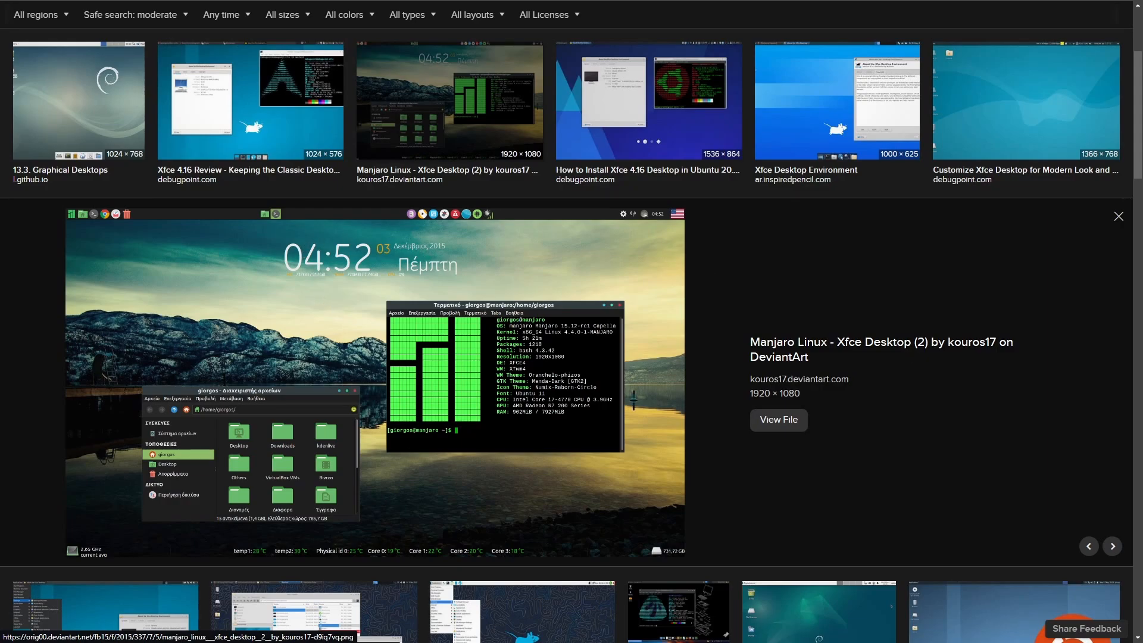
Close the enlarged Manjaro preview to return to the full Xfce screenshot grid.
click(1118, 215)
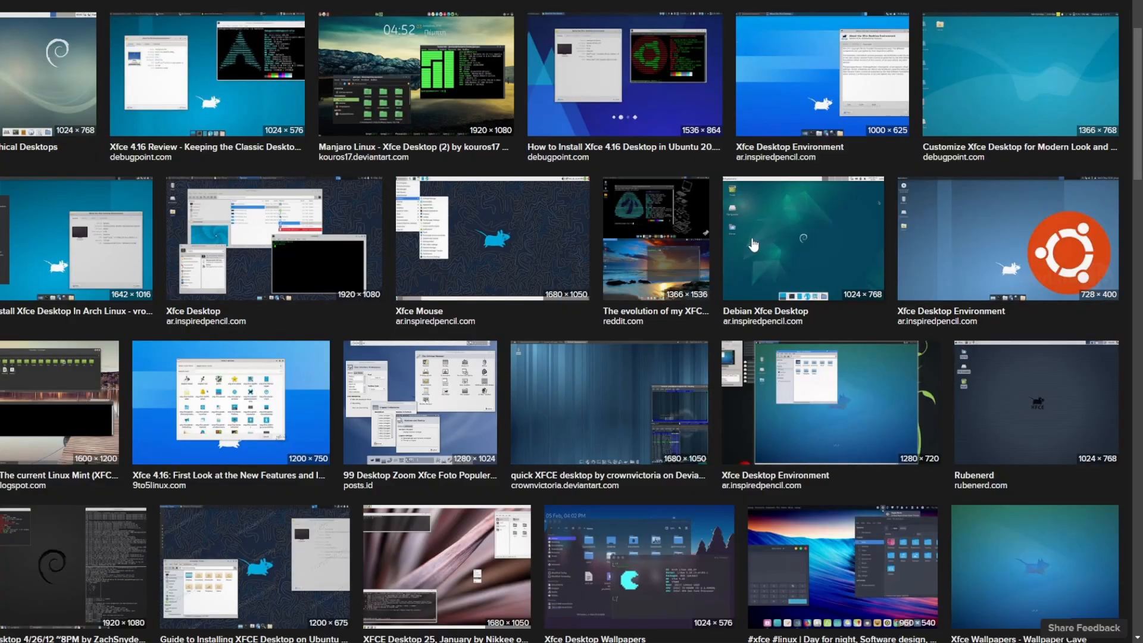
mouse_move(749, 244)
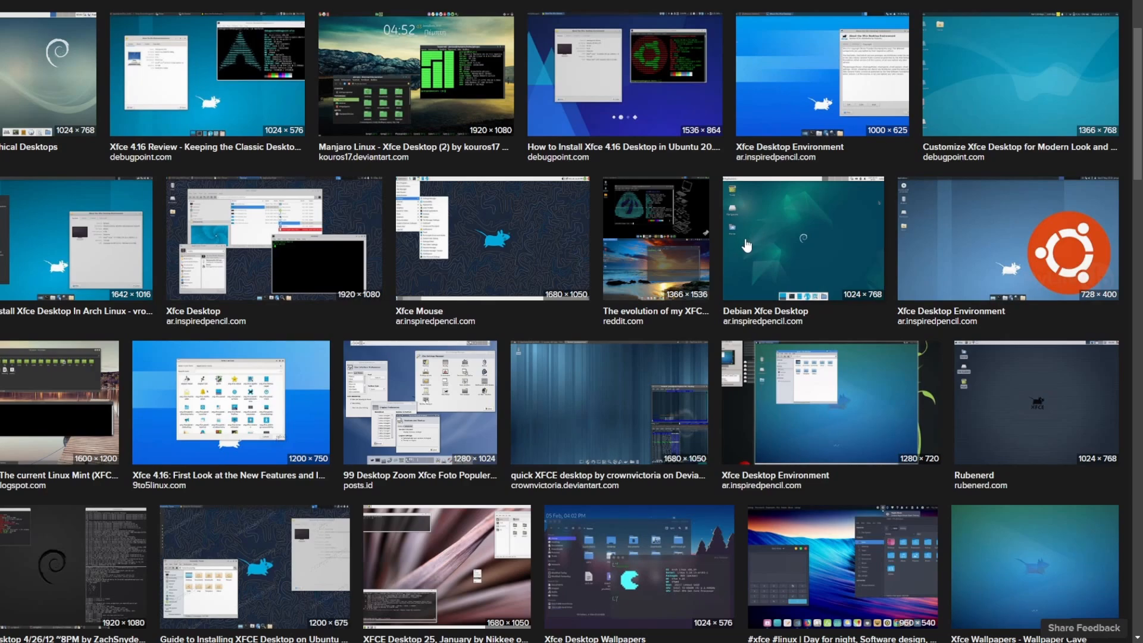
mouse_move(788, 235)
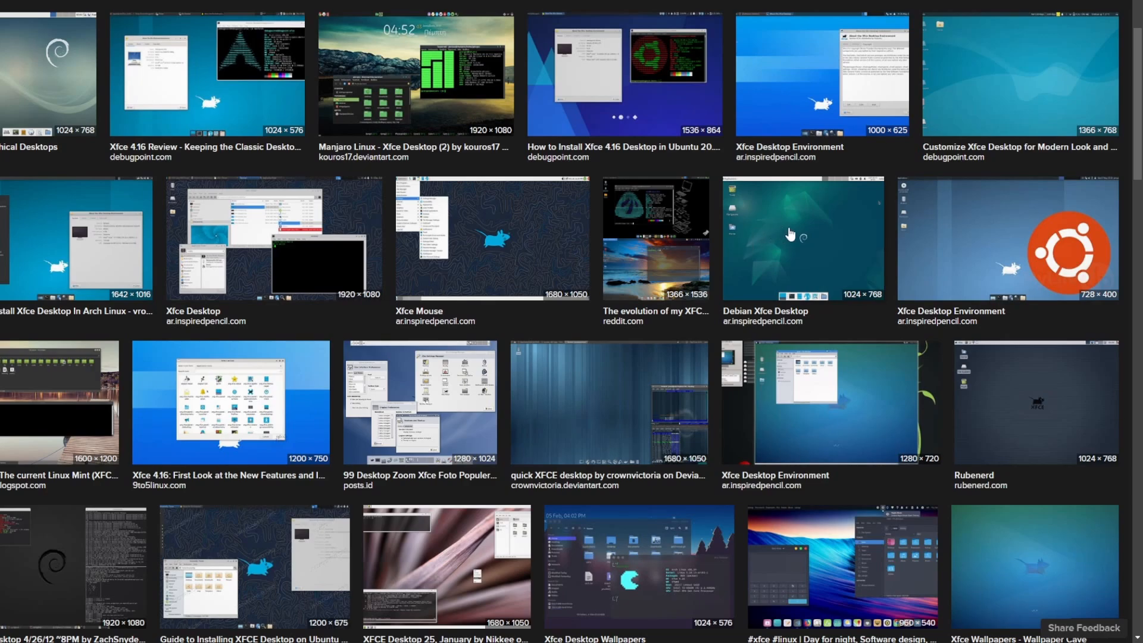
Enlarge the ar.inspiredpencil.com 'Xfce Desktop Environment' screenshot from the results.
click(820, 79)
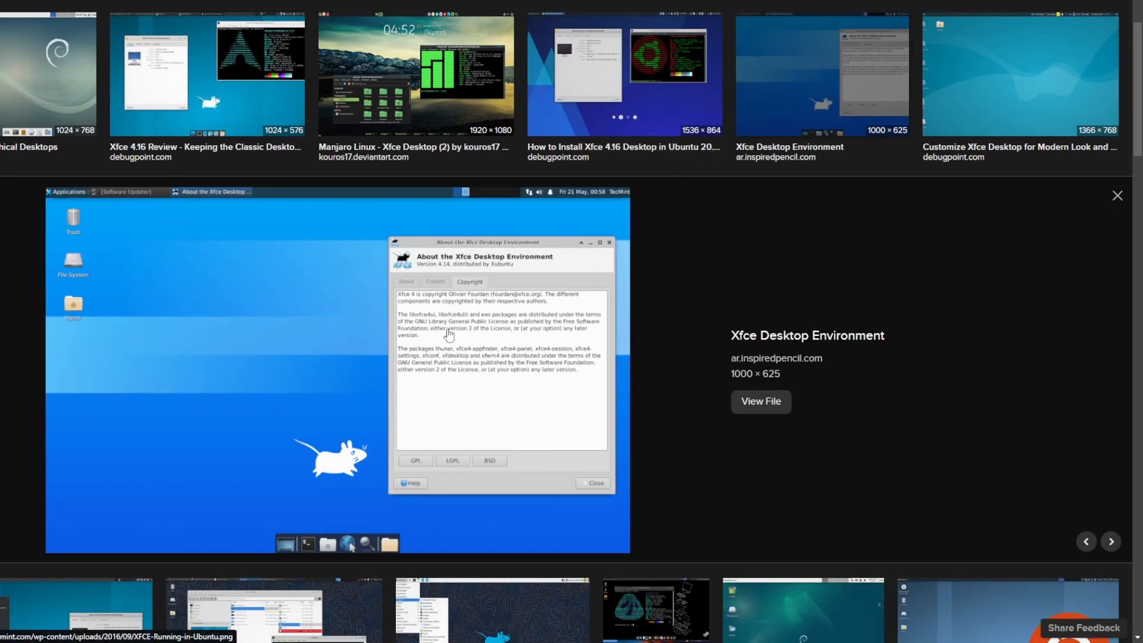
mouse_move(231, 448)
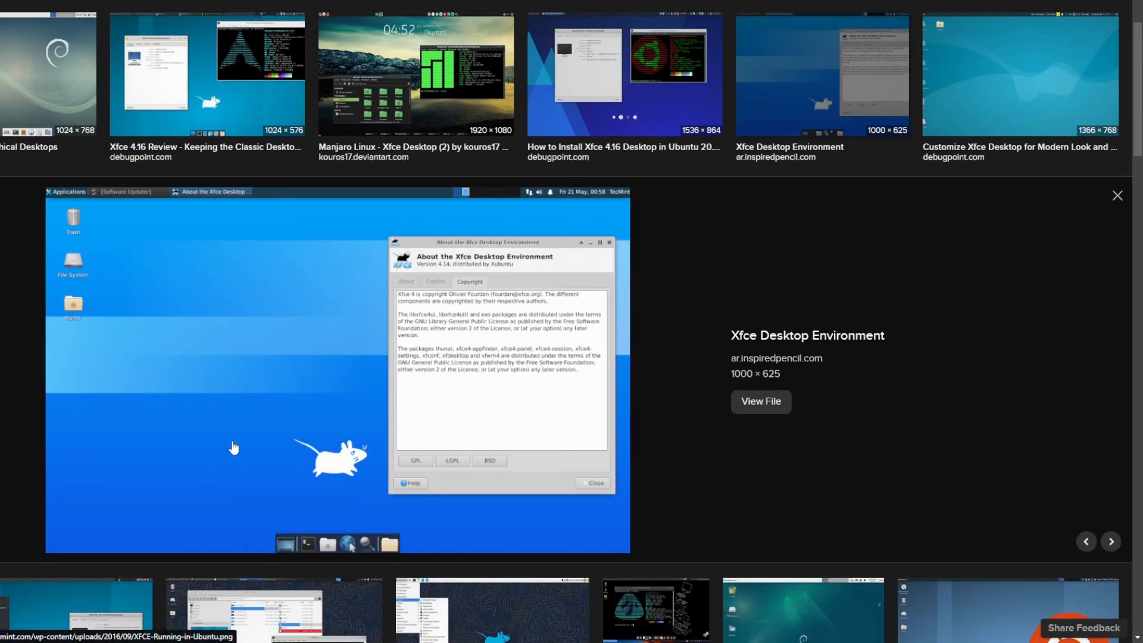
mouse_move(331, 226)
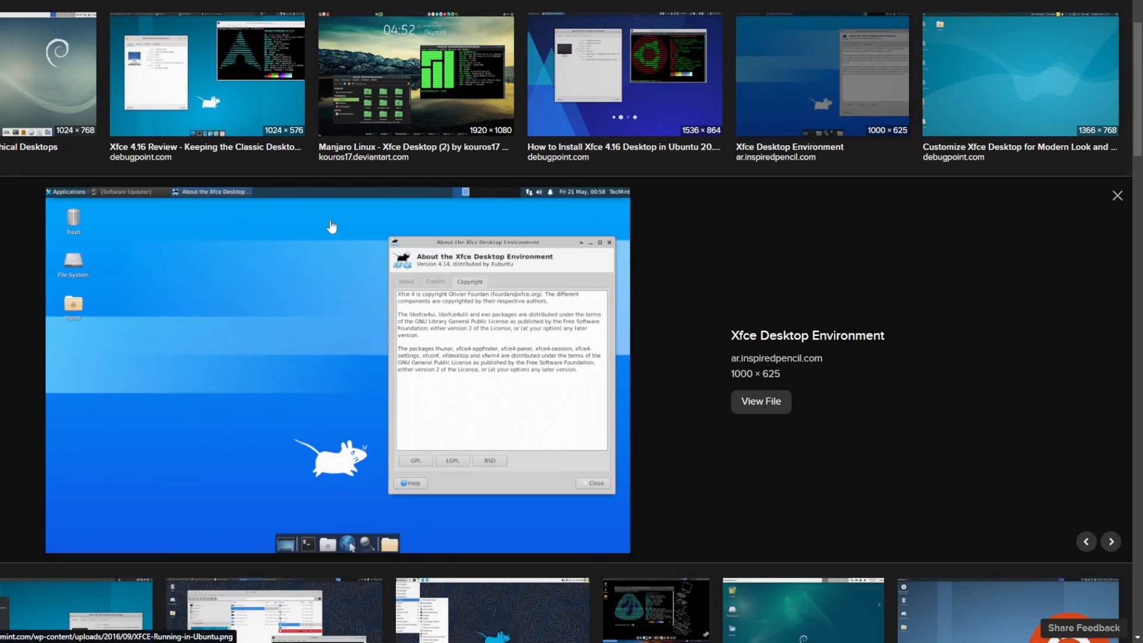
mouse_move(351, 377)
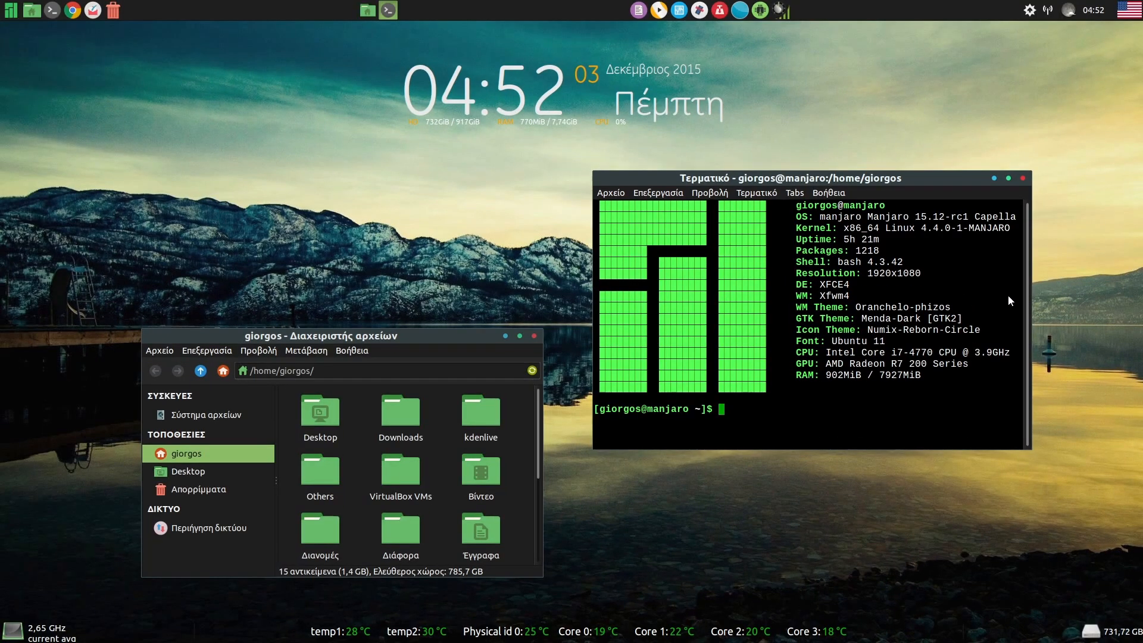
mouse_move(903, 321)
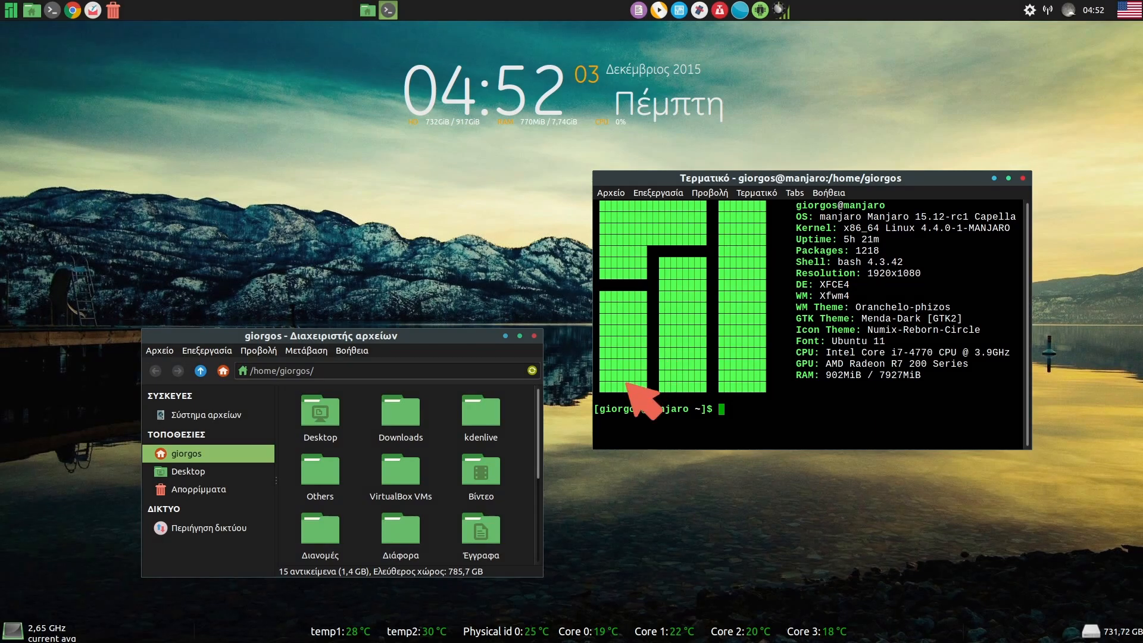
mouse_move(868, 296)
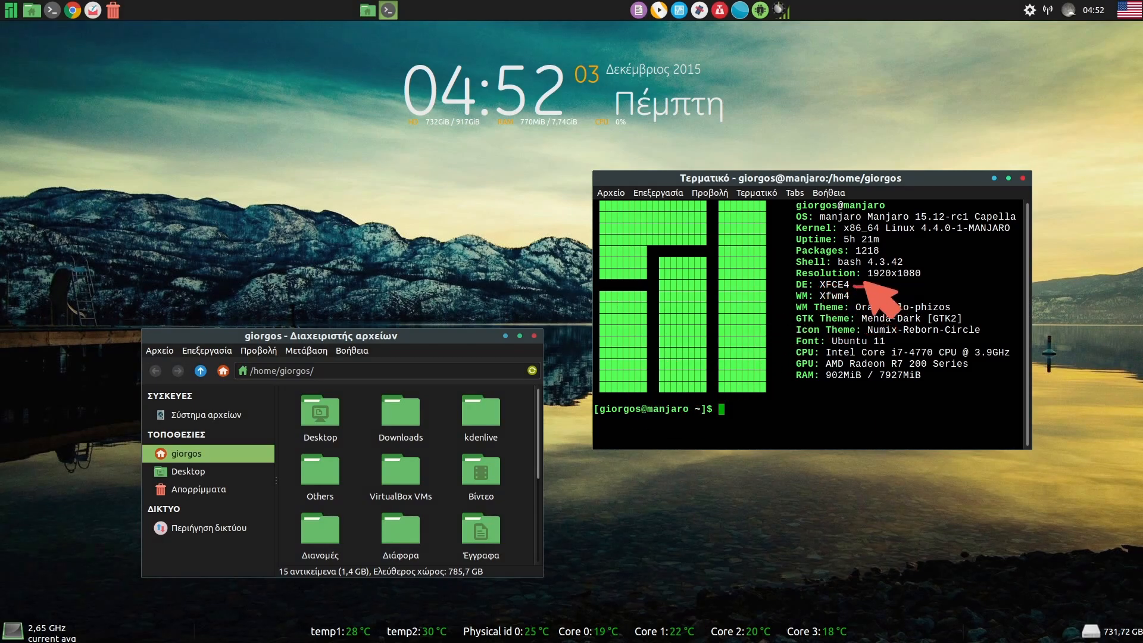
mouse_move(843, 298)
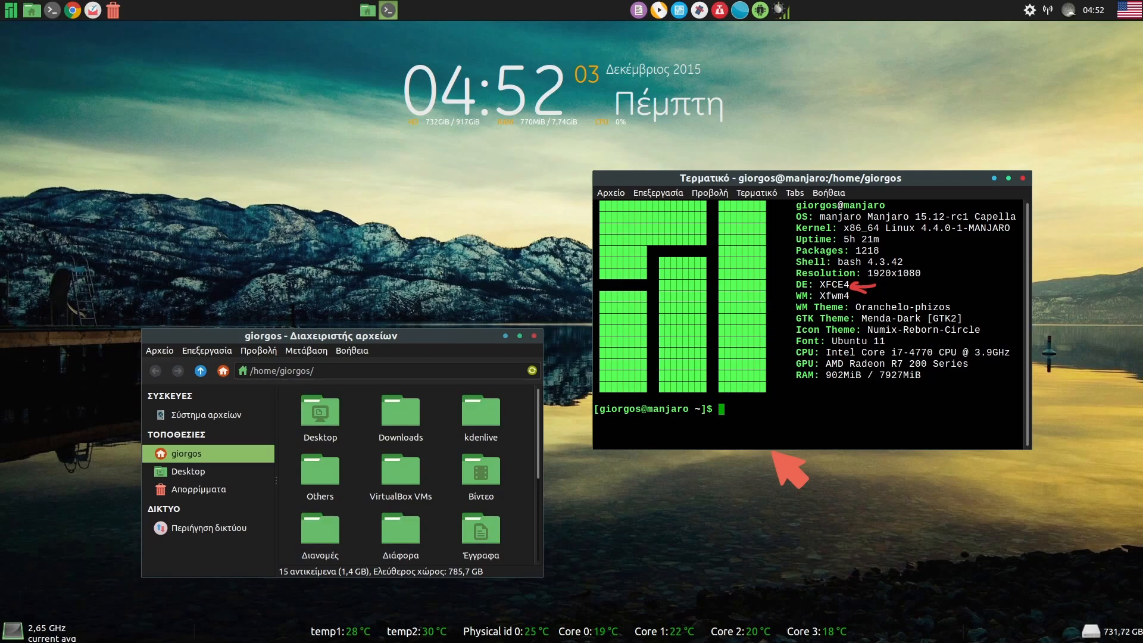
mouse_move(862, 48)
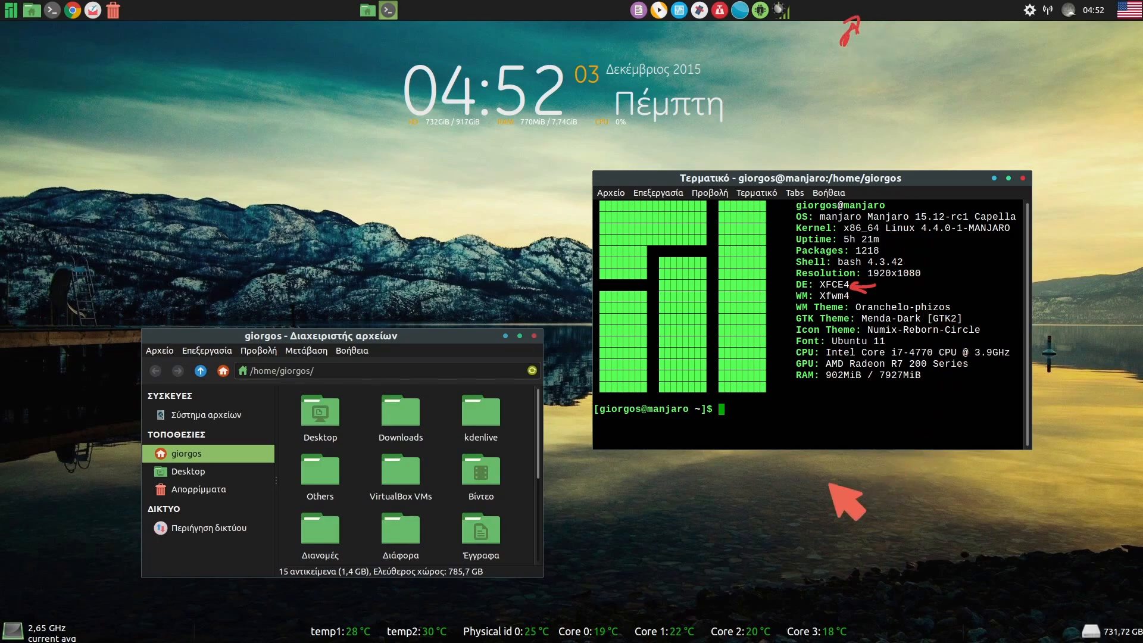
mouse_move(810, 513)
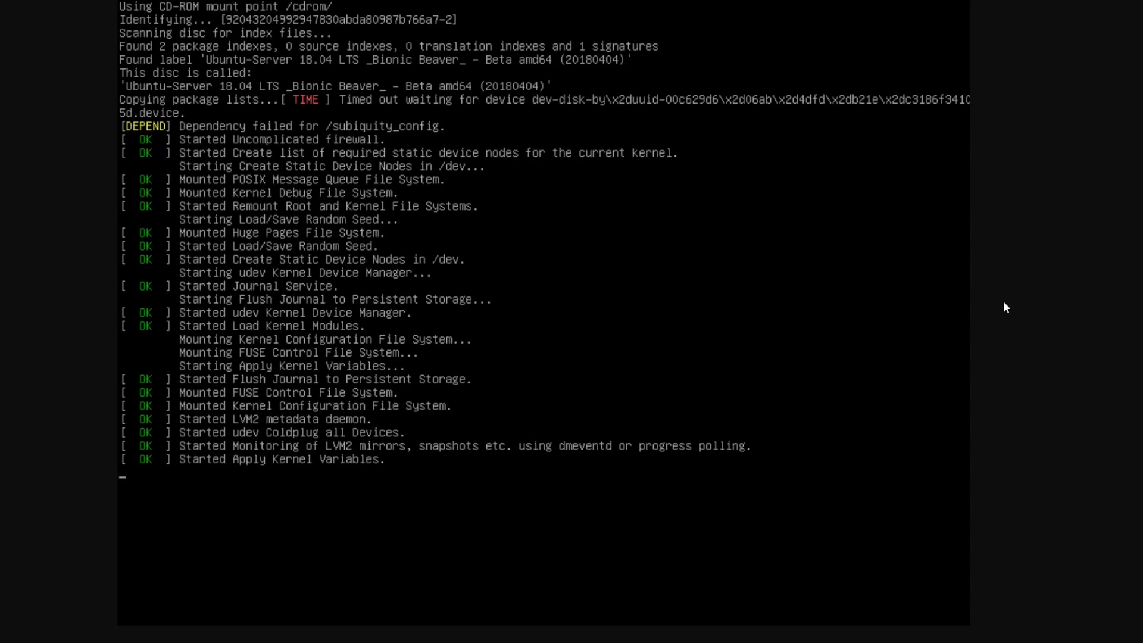
mouse_move(1005, 326)
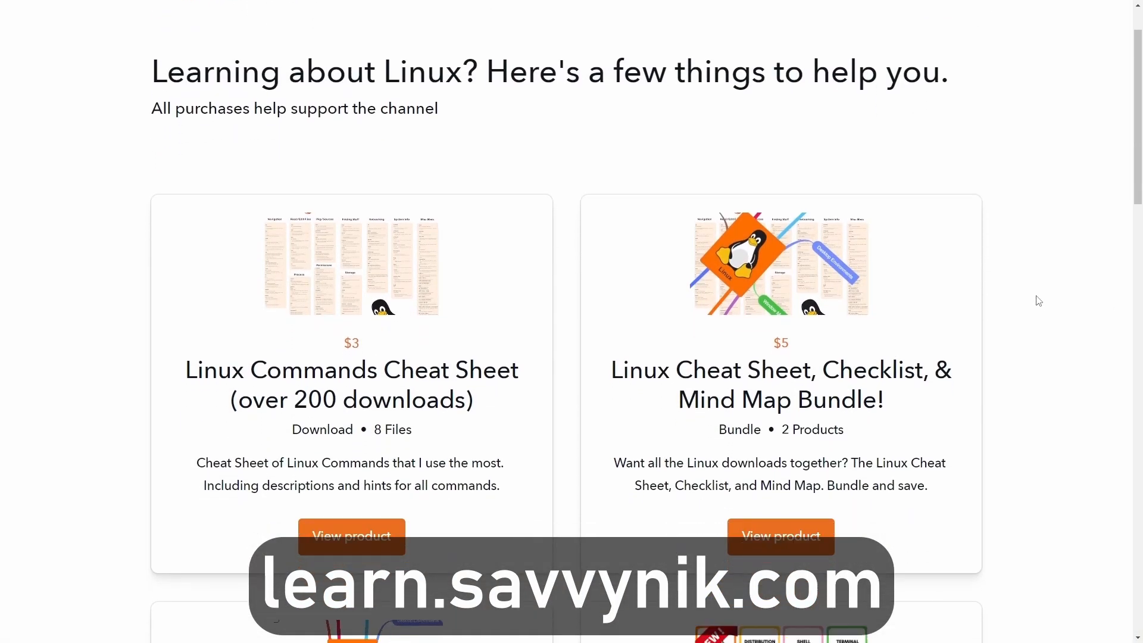
Scroll down to the $3 Linux Terms flash cards, newsletter signup and Linux Terms Preview.
scroll(down, 3)
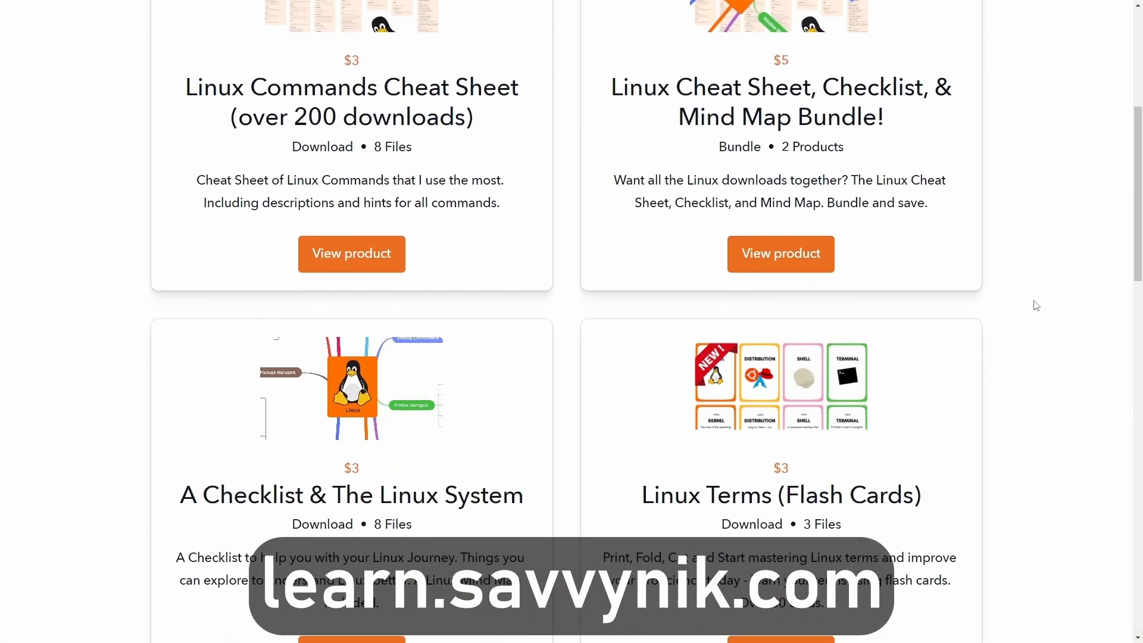
scroll(down, 3)
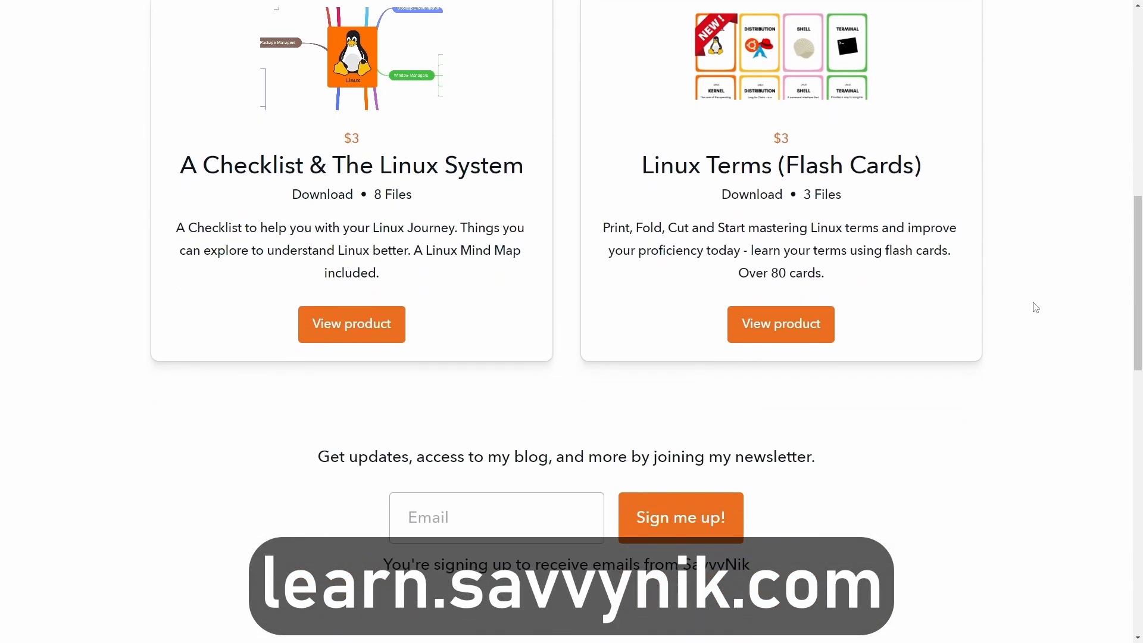
scroll(down, 3)
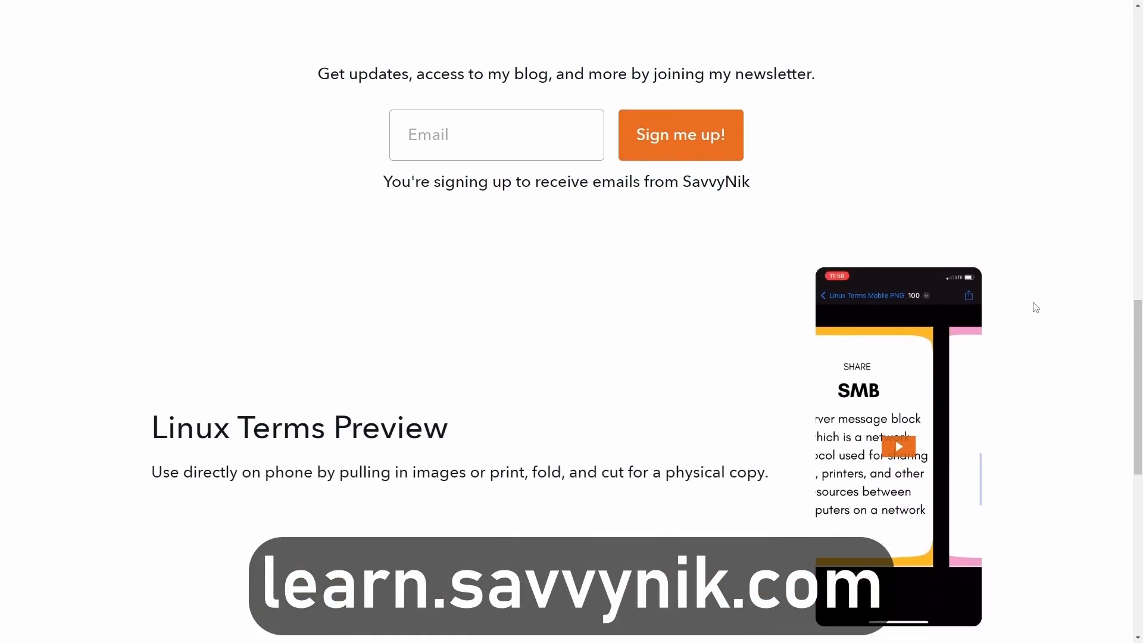